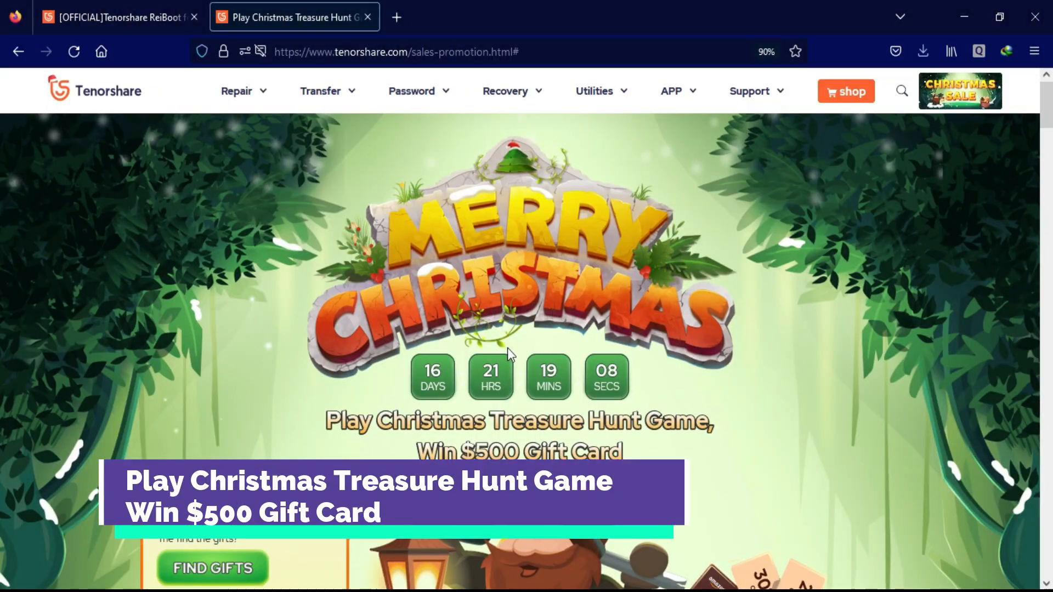
Look through the Christmas sale page's discounts and $12 coupon offers, then return to the top.
{"action": "scroll", "scroll_direction": "down", "scroll_amount": 3}
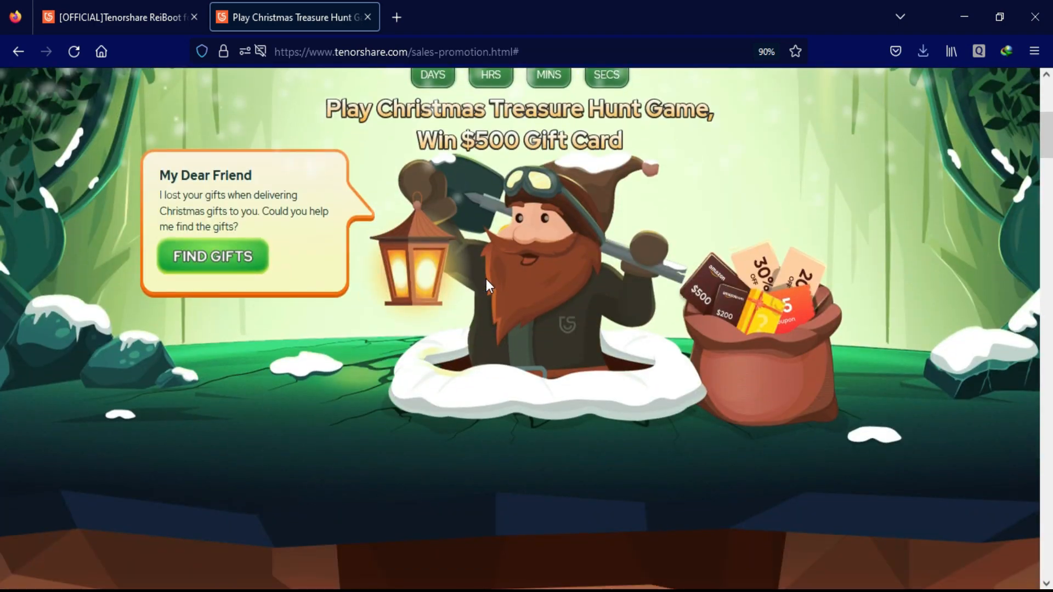
{"action": "left_click", "coordinate": [212, 257]}
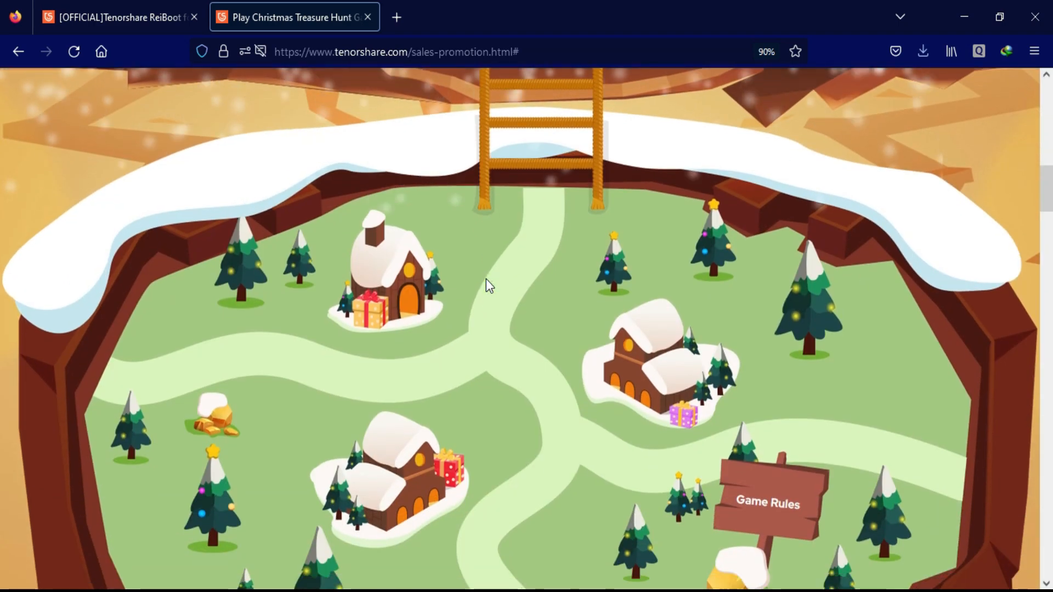
{"action": "scroll", "scroll_direction": "down", "scroll_amount": 3}
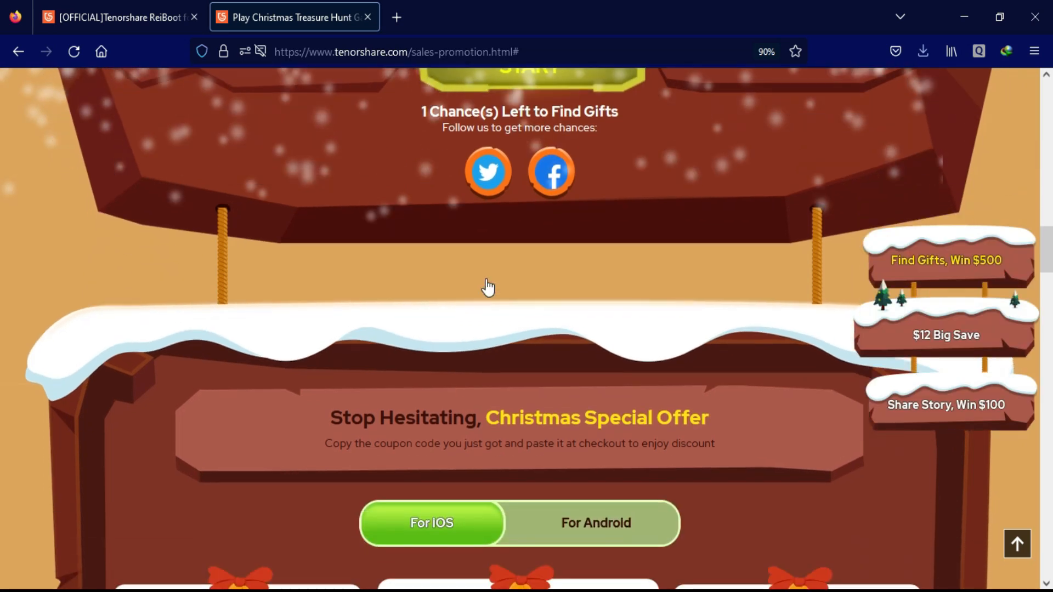
{"action": "scroll", "scroll_direction": "down", "scroll_amount": 3}
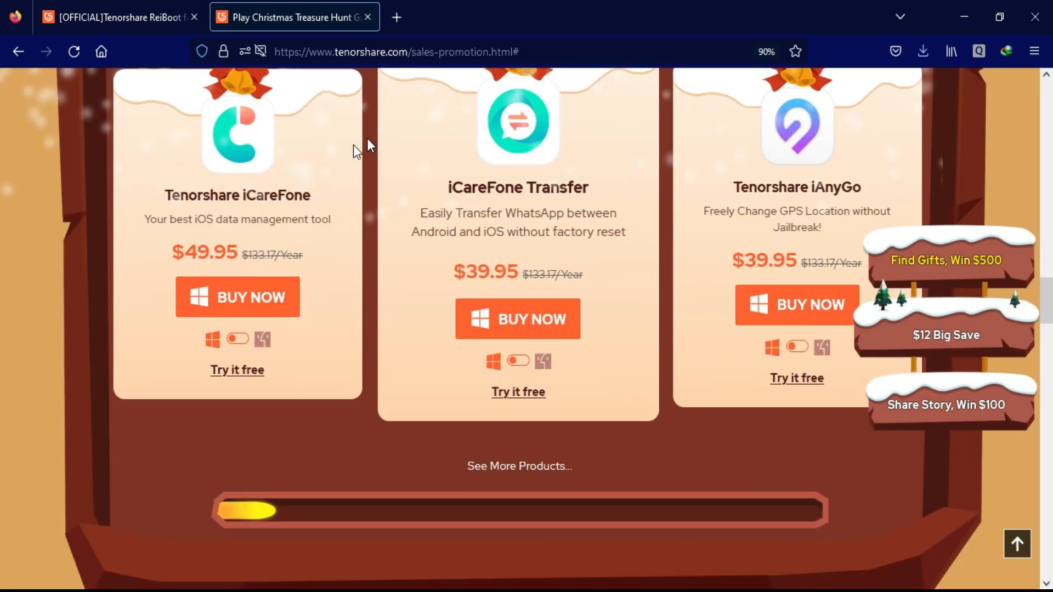
{"action": "scroll", "scroll_direction": "down", "scroll_amount": 3}
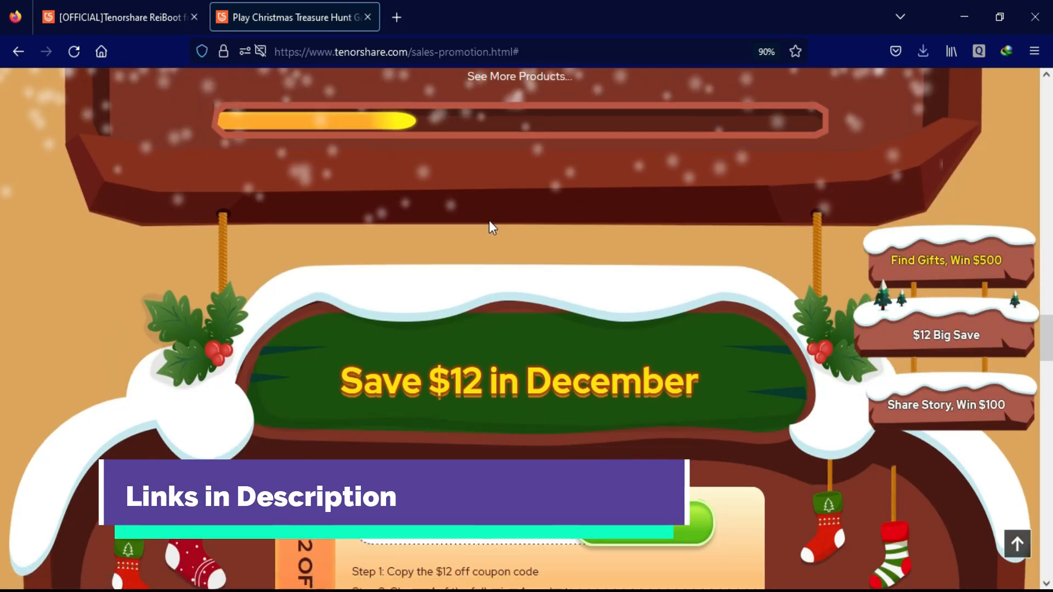
{"action": "scroll", "scroll_direction": "down", "scroll_amount": 3}
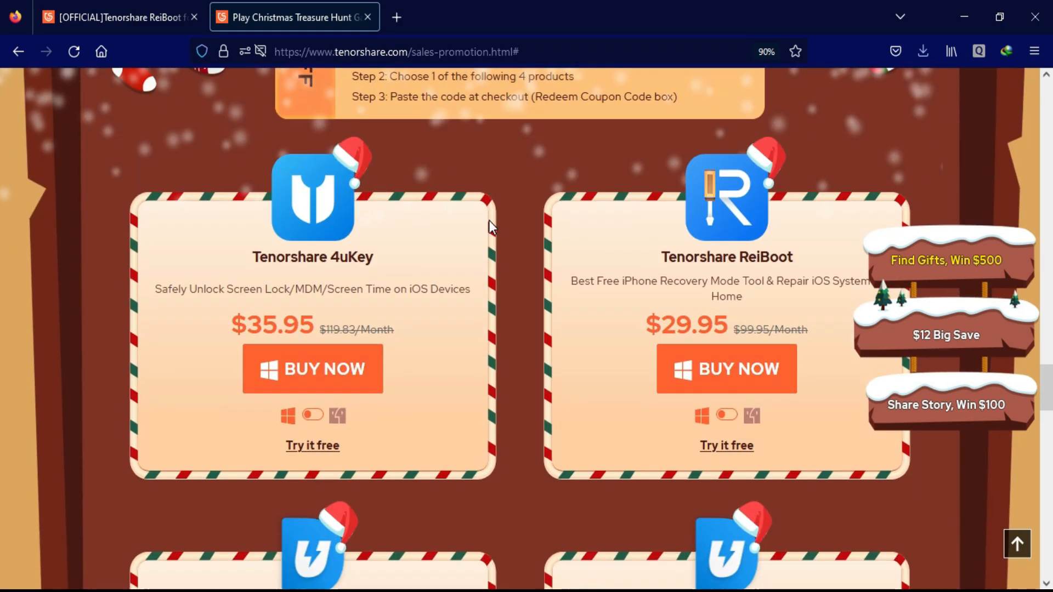
{"action": "scroll", "scroll_direction": "down", "scroll_amount": 3}
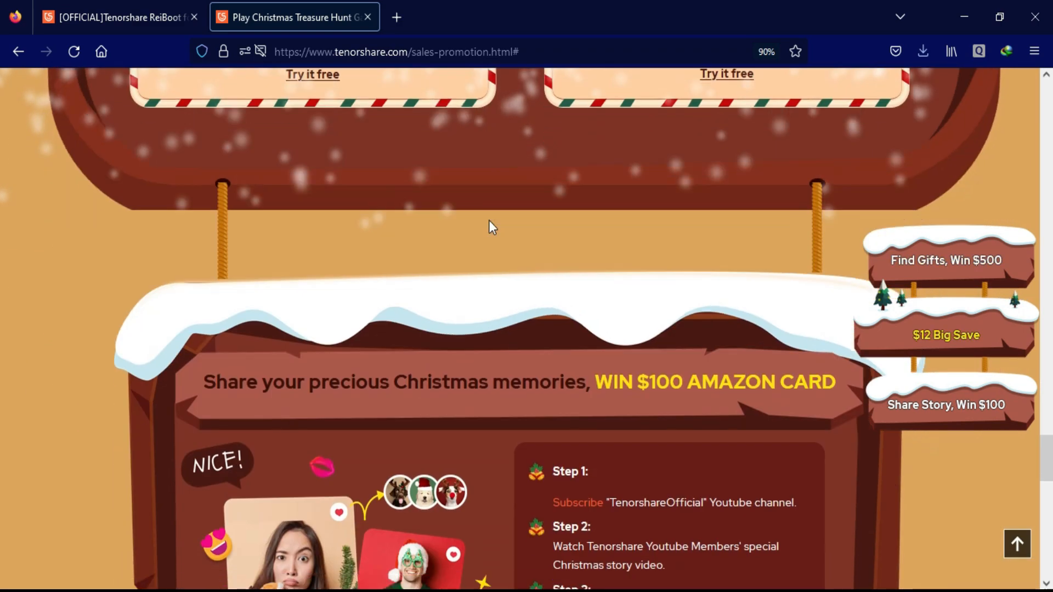
{"action": "scroll", "scroll_direction": "down", "scroll_amount": 3}
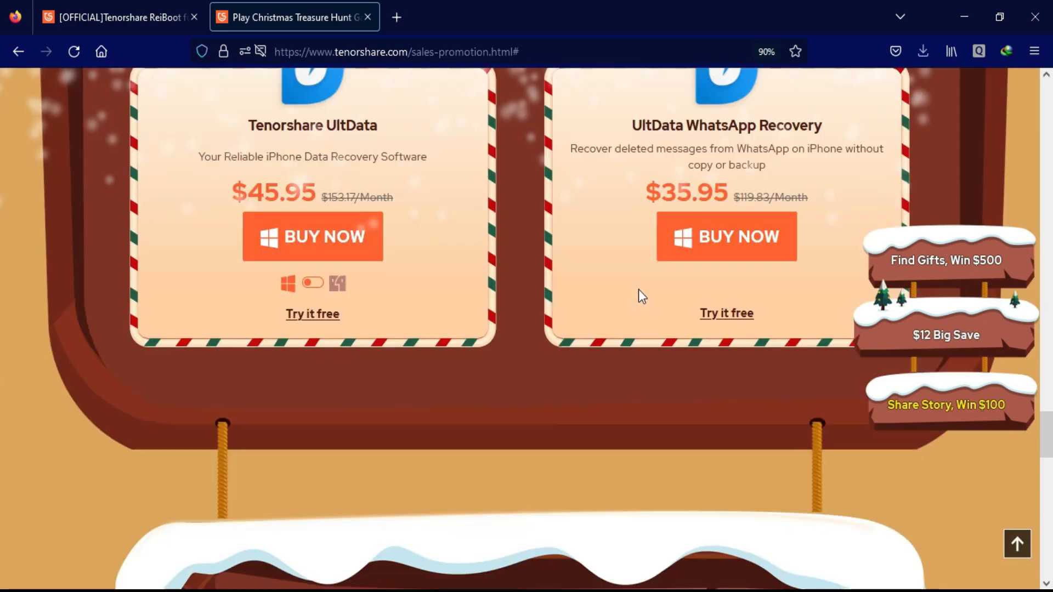
{"action": "scroll", "scroll_direction": "up", "scroll_amount": 3}
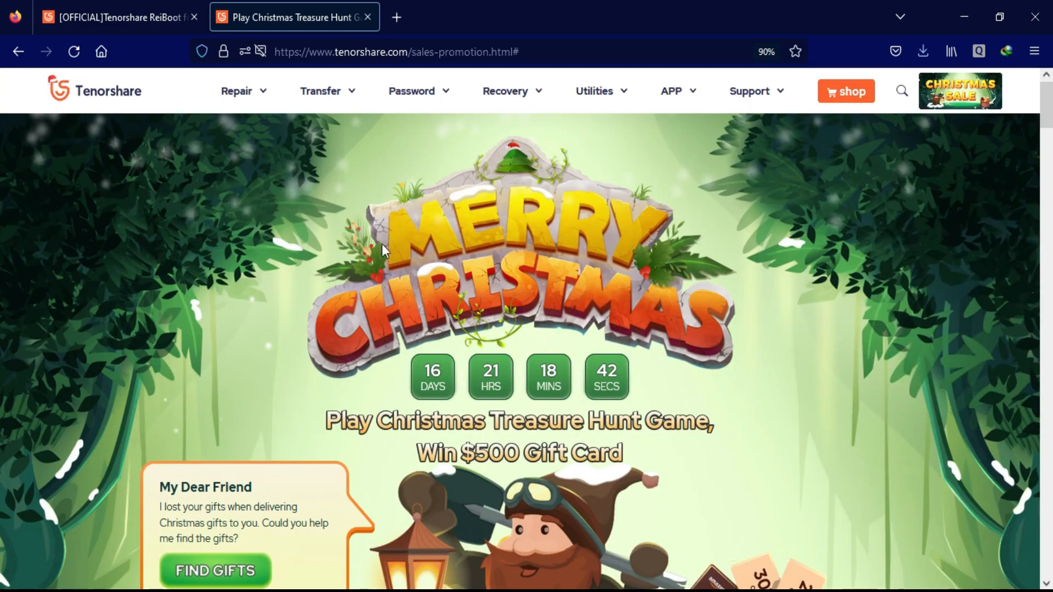
Switch to the [OFFICIAL] Tenorshare ReiBoot product page.
{"action": "left_click", "coordinate": [118, 16]}
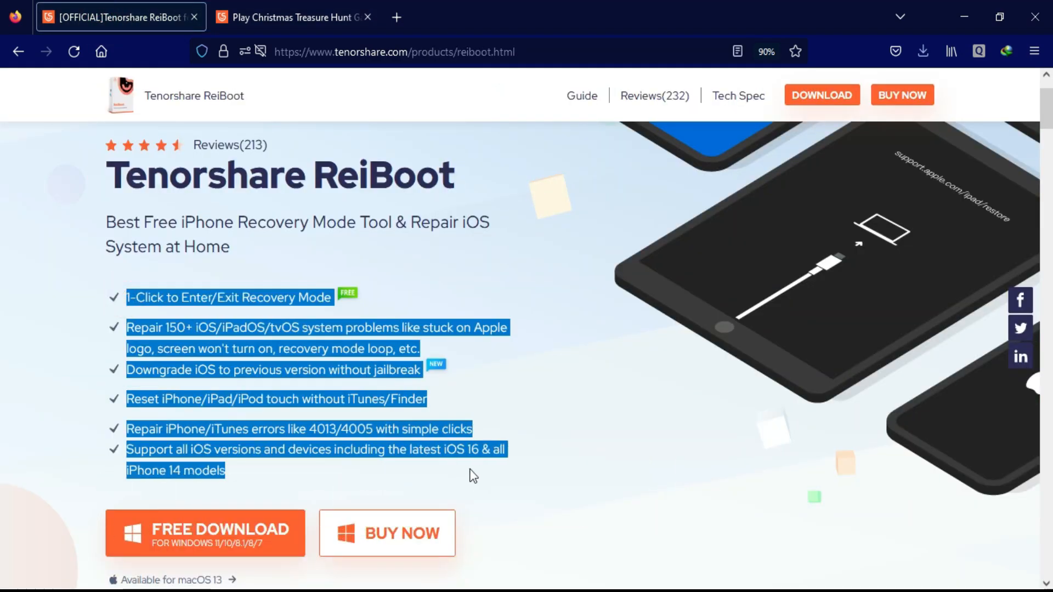
{"action": "scroll", "scroll_direction": "down", "scroll_amount": 3}
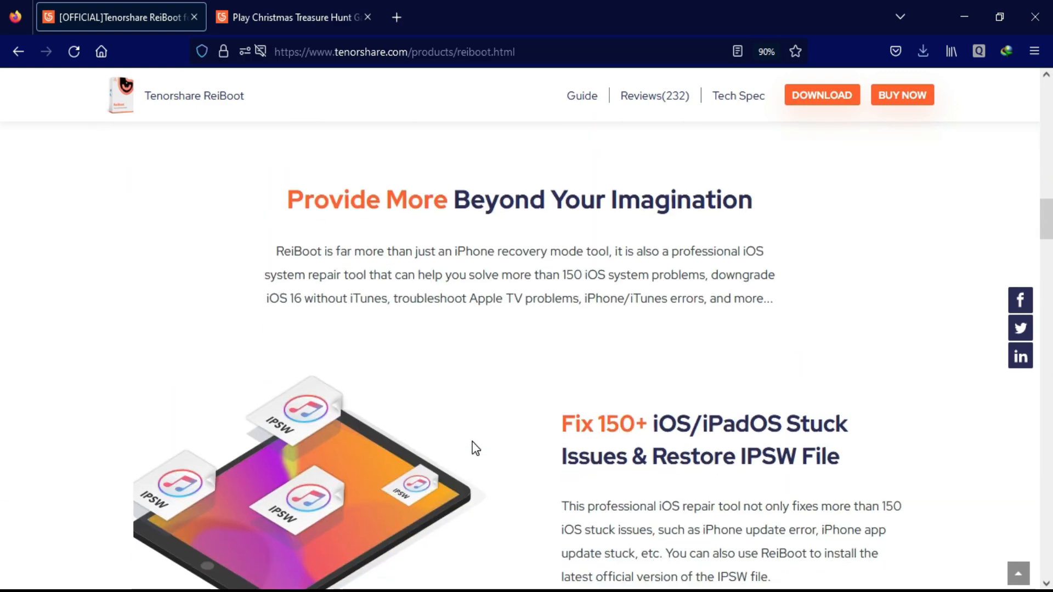
{"action": "scroll", "scroll_direction": "down", "scroll_amount": 3}
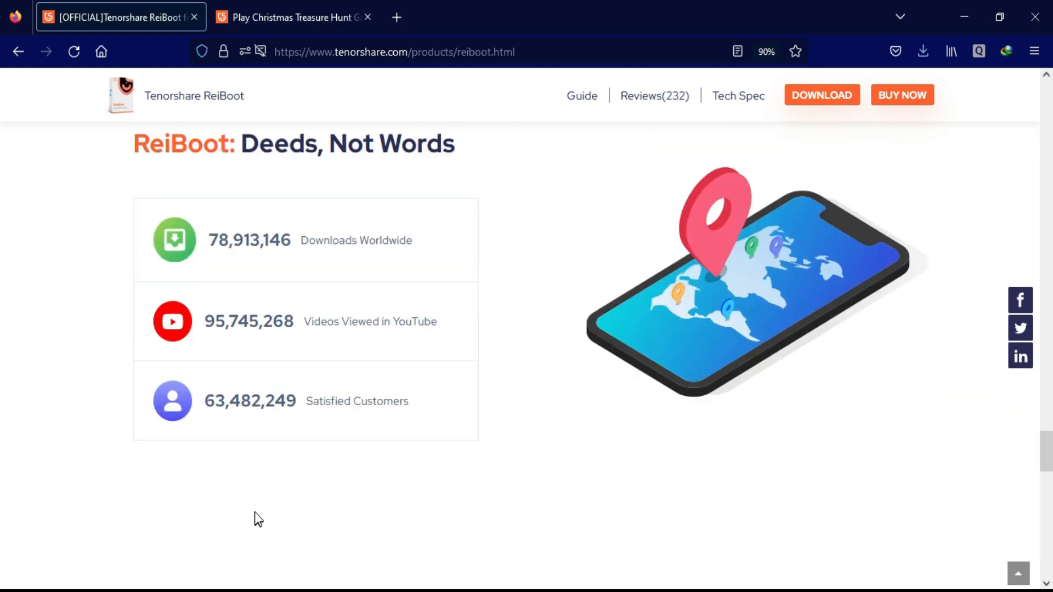
{"action": "scroll", "scroll_direction": "up", "scroll_amount": 3}
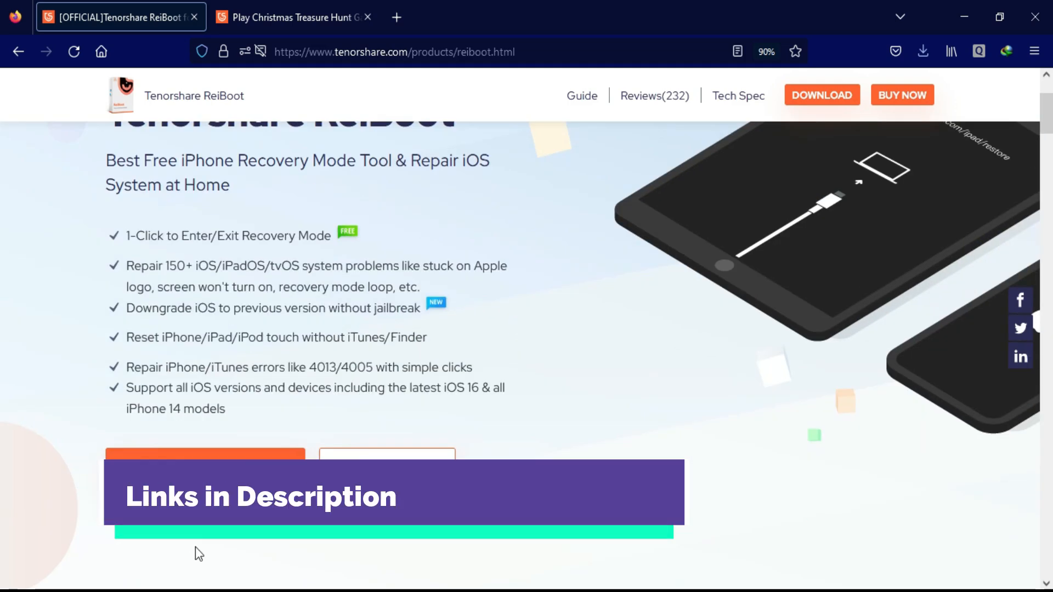
{"action": "scroll", "scroll_direction": "up", "scroll_amount": 3}
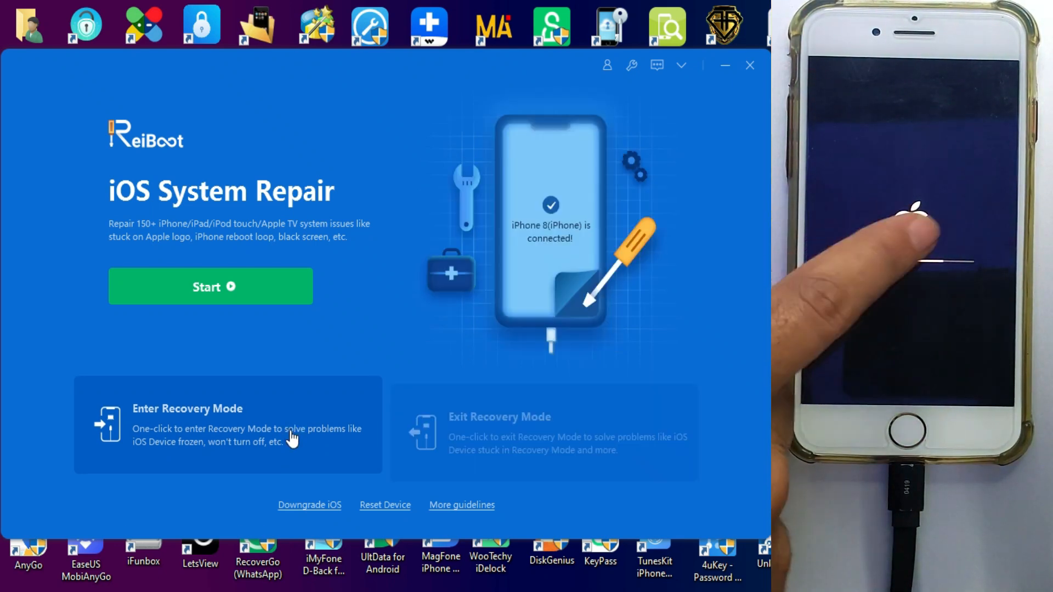
Begin iOS system repair, compare Deep Repair, and proceed with Standard Repair mode.
{"action": "left_click", "coordinate": [228, 426]}
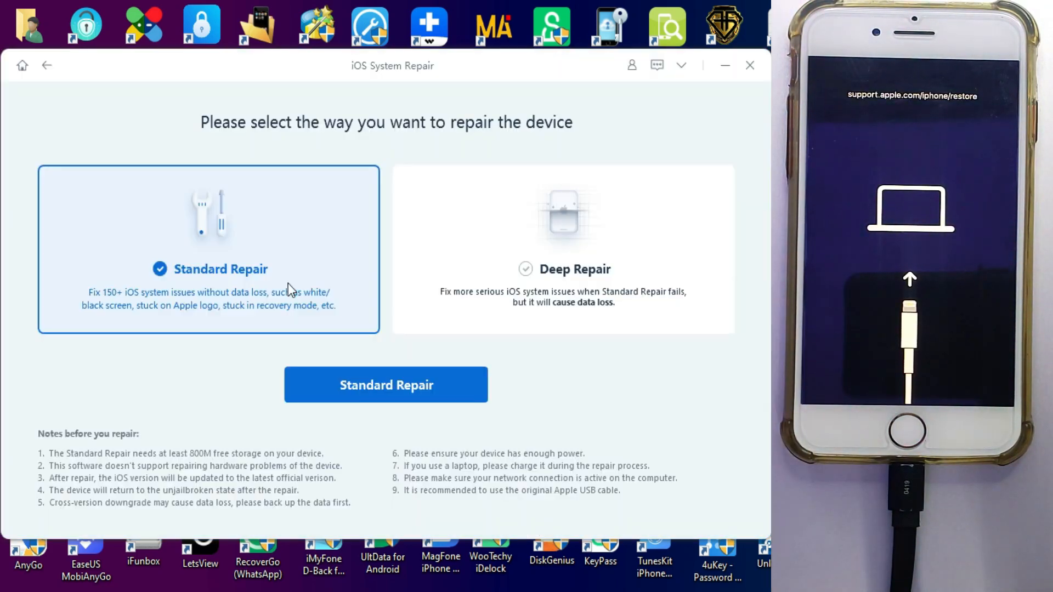
{"action": "mouse_move", "coordinate": [152, 436]}
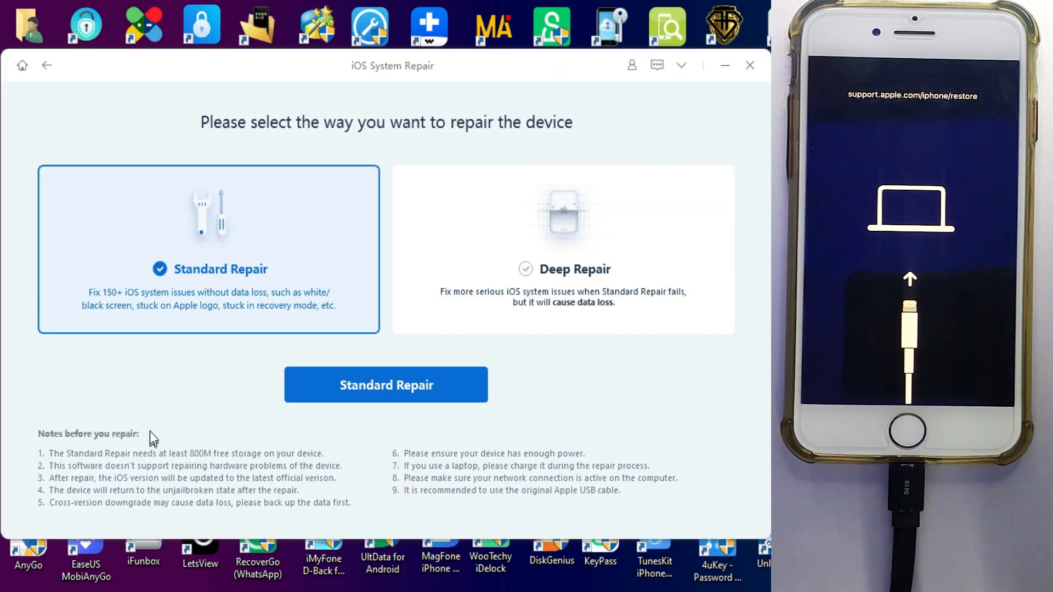
{"action": "left_click", "coordinate": [563, 268]}
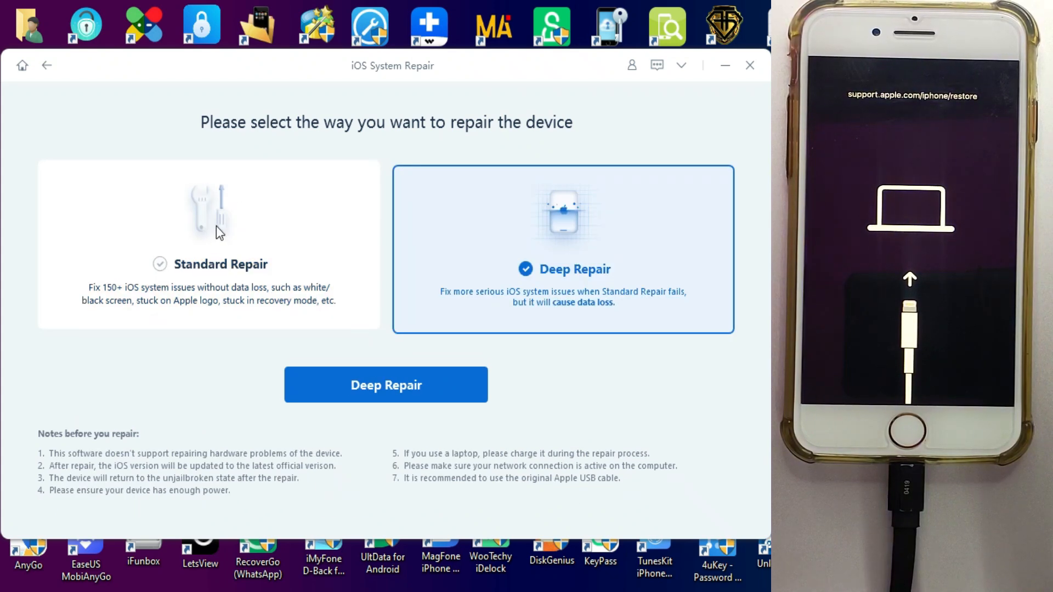
{"action": "left_click", "coordinate": [209, 249]}
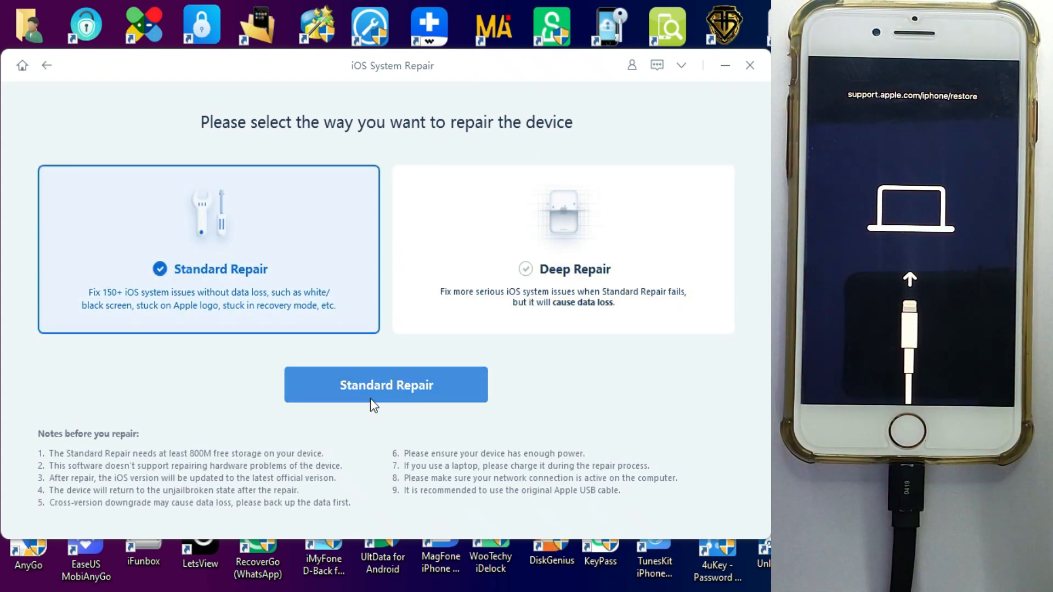
{"action": "left_click", "coordinate": [385, 385]}
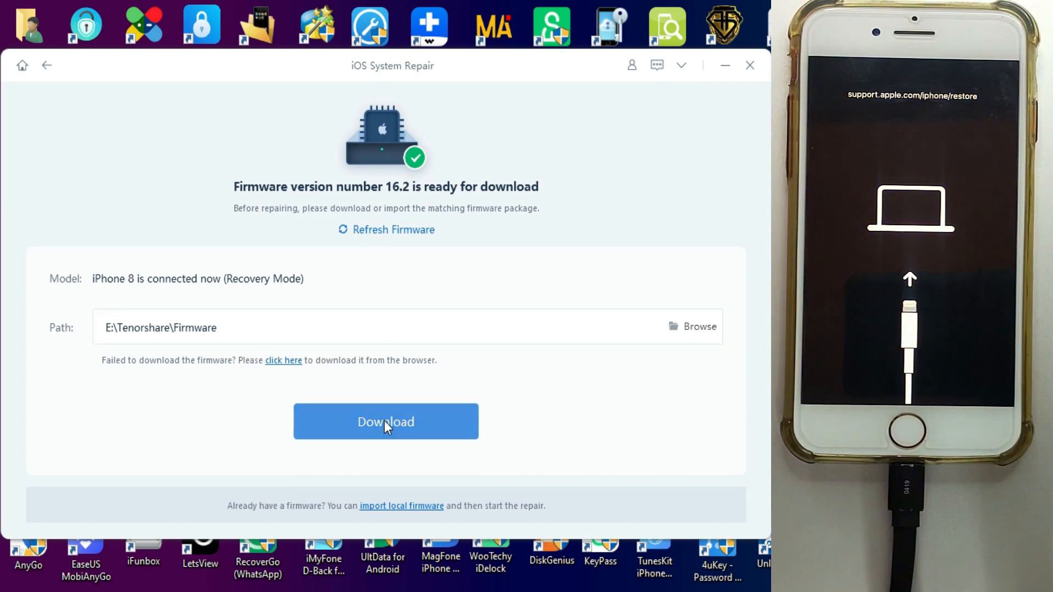
Download the iOS 16.2 firmware package for the iPhone 8.
{"action": "left_click", "coordinate": [386, 421]}
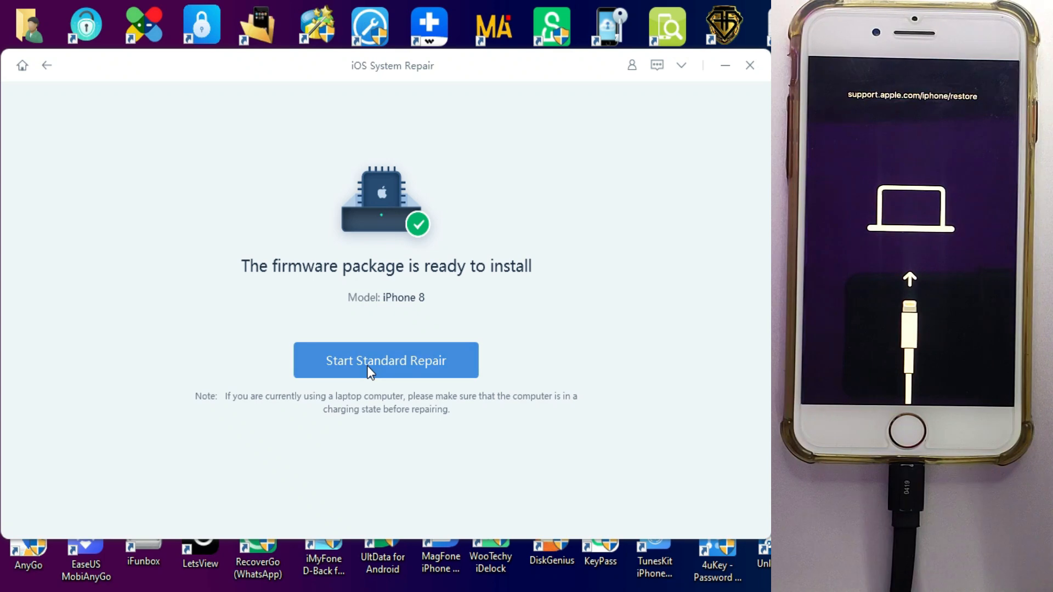
Run Standard Repair to 'Standard Repair Completed', then view ReiBoot license prices on the Buy page.
{"action": "left_click", "coordinate": [385, 360]}
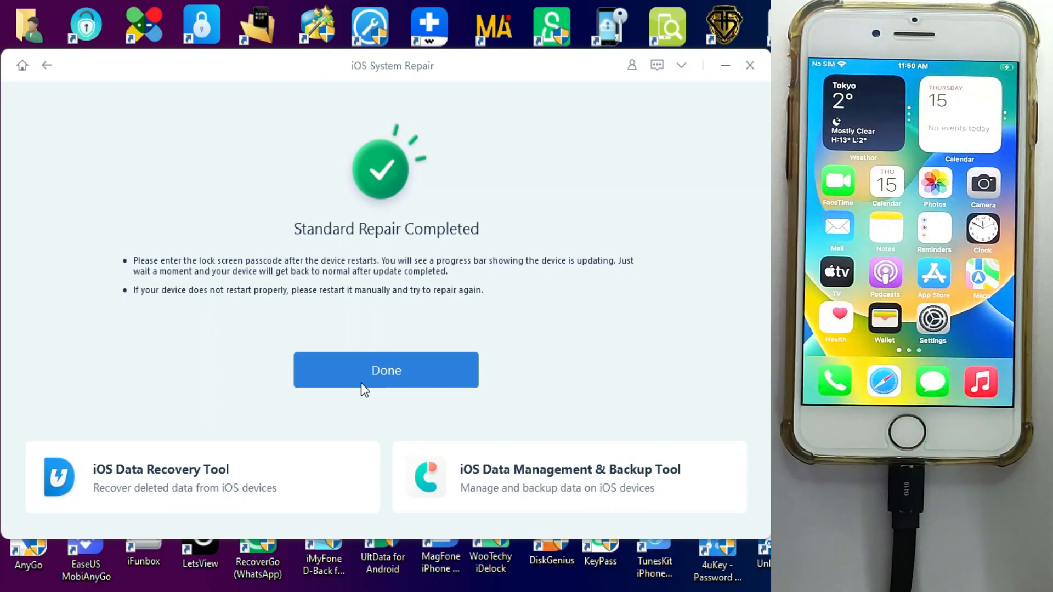
{"action": "left_click", "coordinate": [386, 369]}
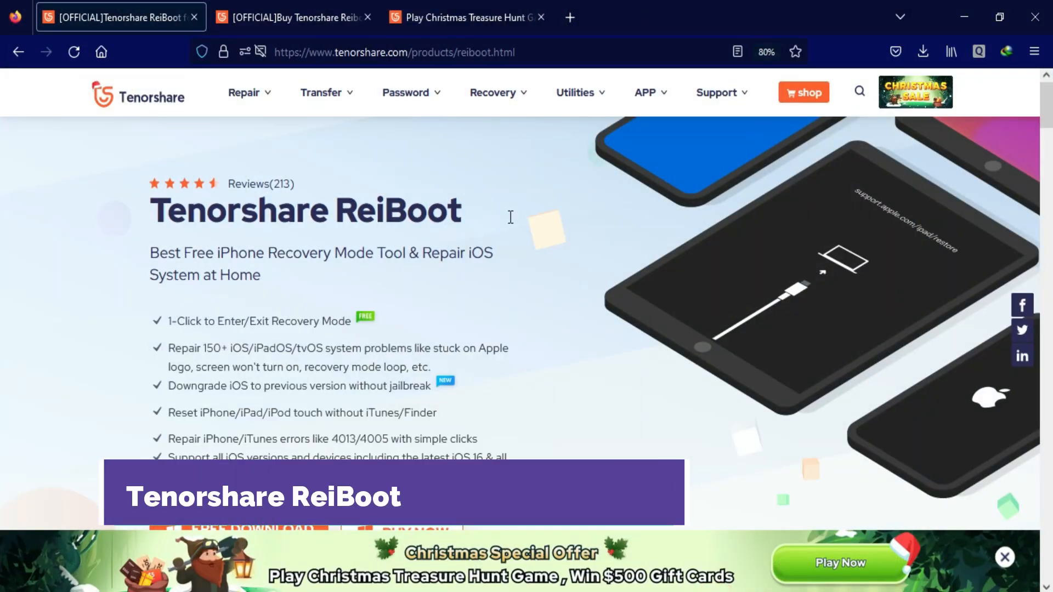
{"action": "left_click", "coordinate": [294, 17]}
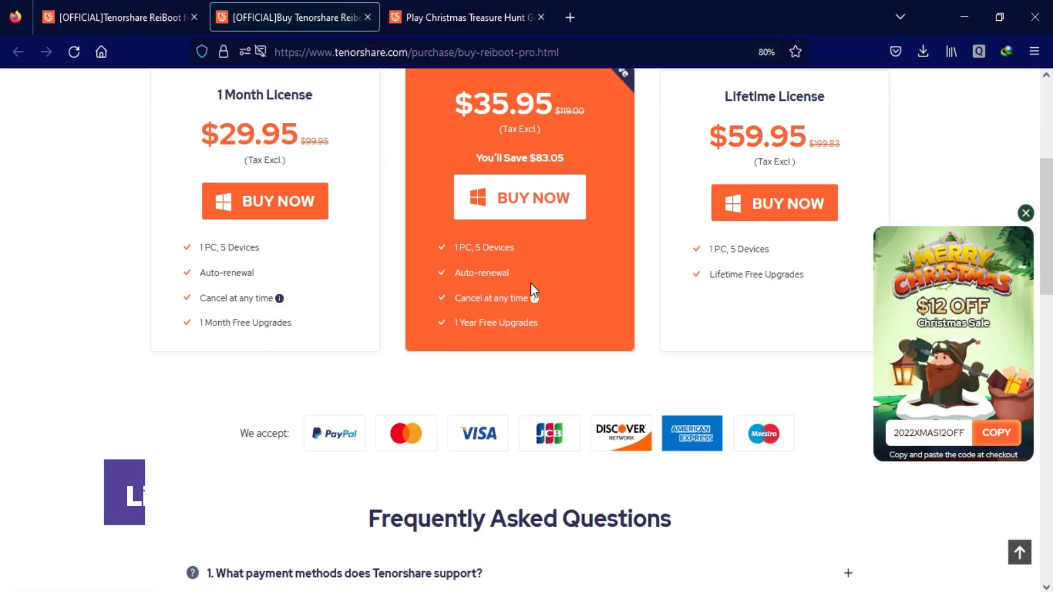